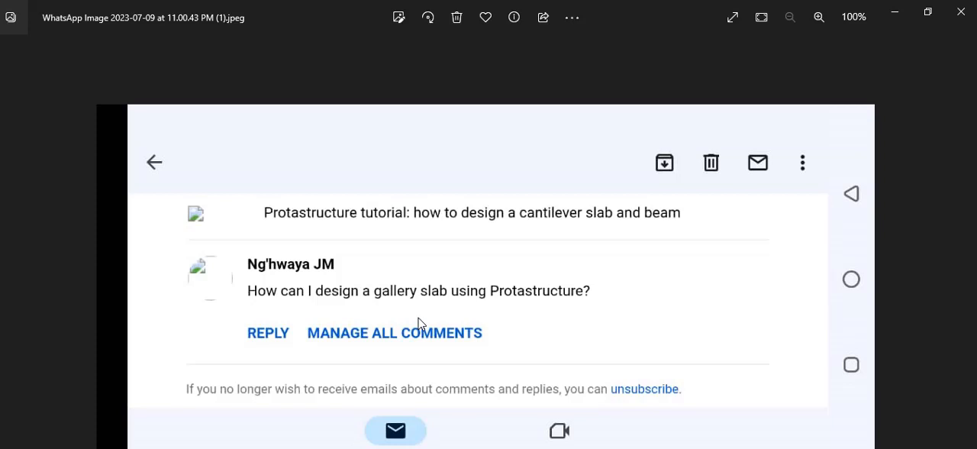
pyautogui.moveTo(422, 374)
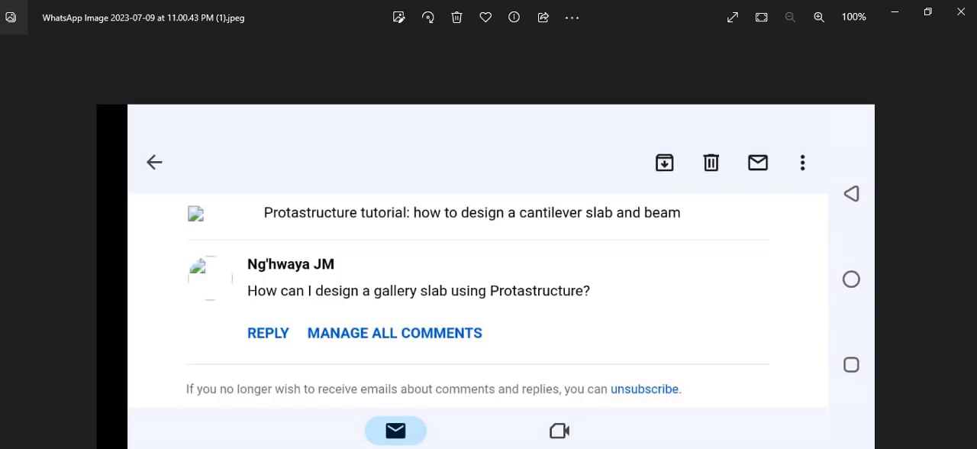
pyautogui.moveTo(376, 278)
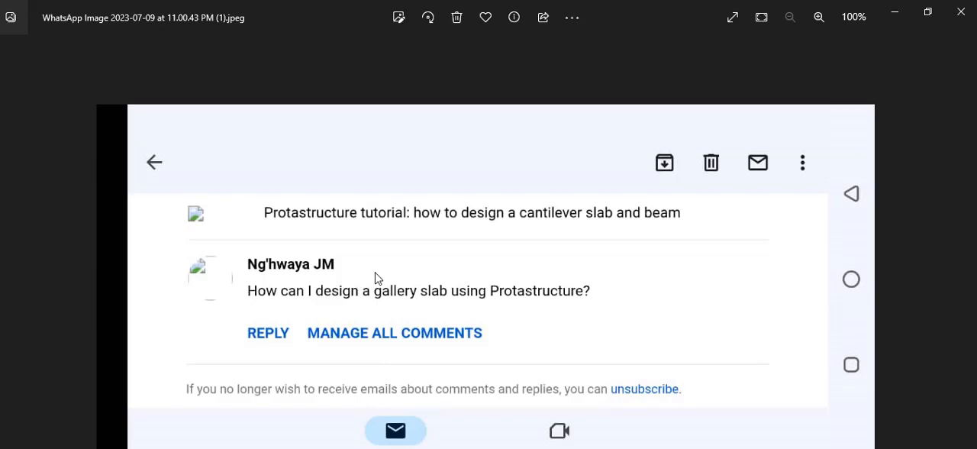
pyautogui.moveTo(878, 31)
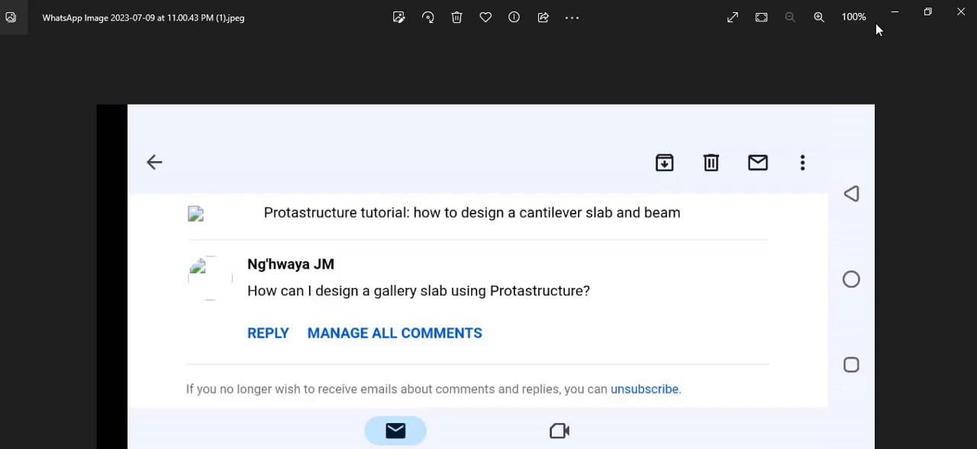
pyautogui.moveTo(894, 13)
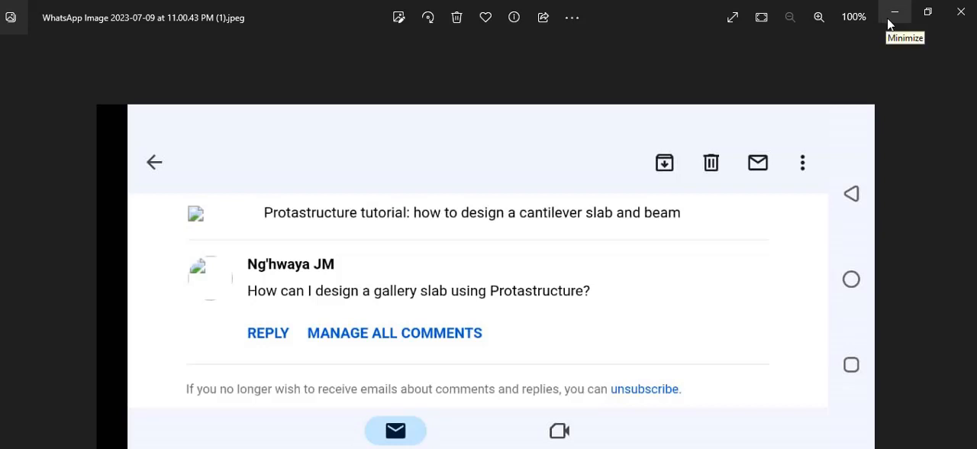
# Step: Add a second storey via Insert Storey, giving 2 storeys in total
pyautogui.click(896, 12)
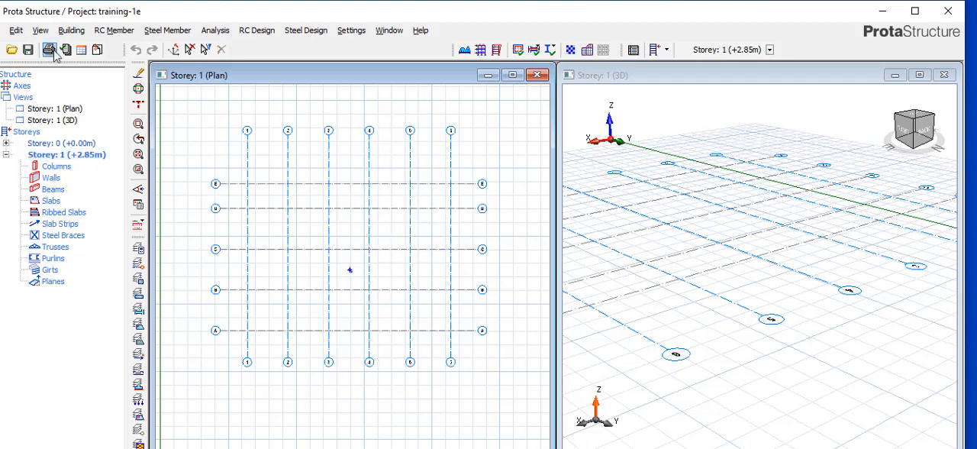
pyautogui.click(70, 30)
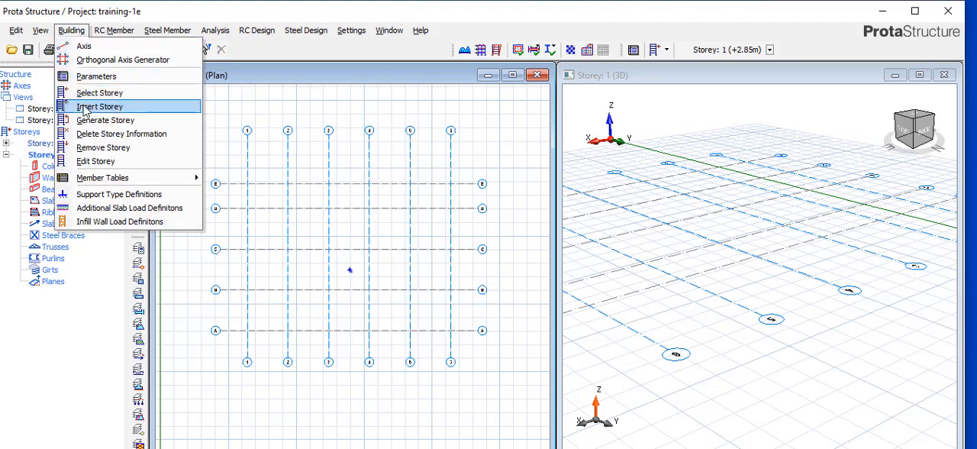
pyautogui.click(99, 107)
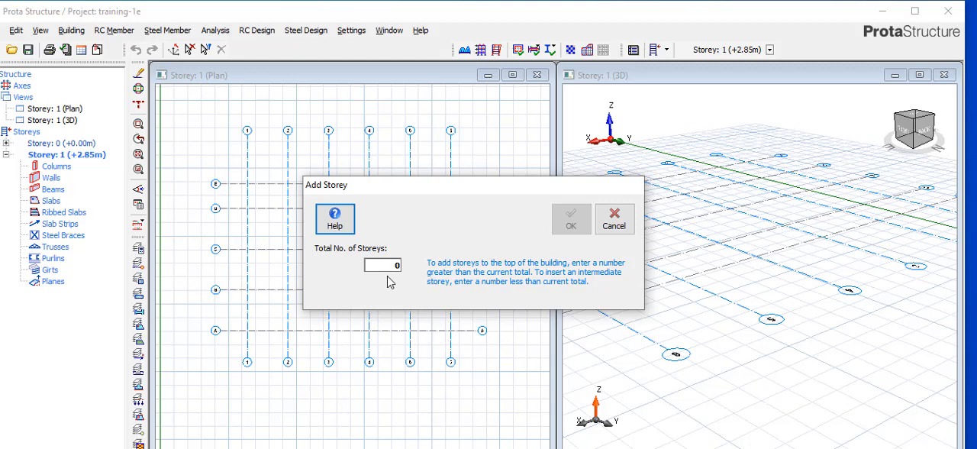
pyautogui.moveTo(385, 254)
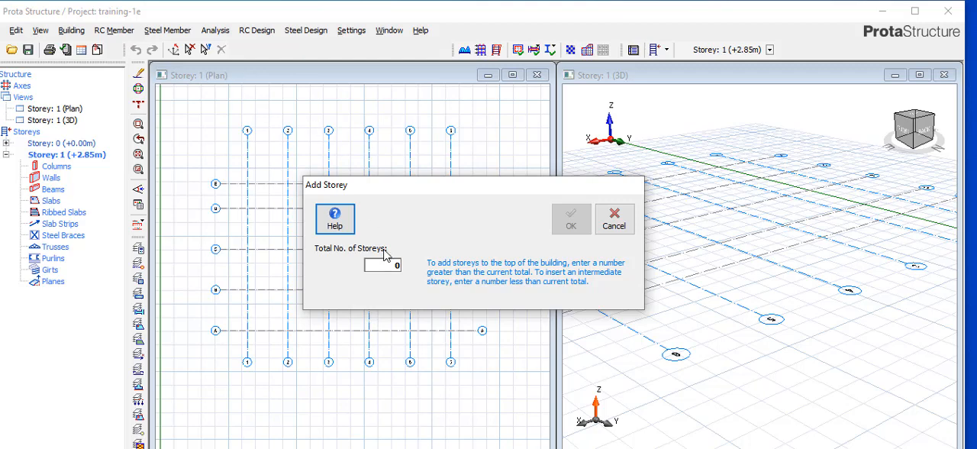
pyautogui.write('2')
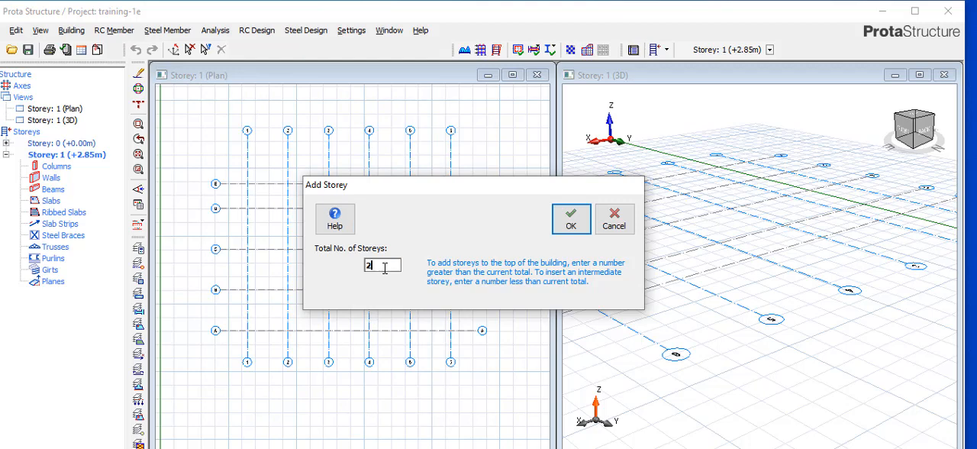
pyautogui.click(571, 219)
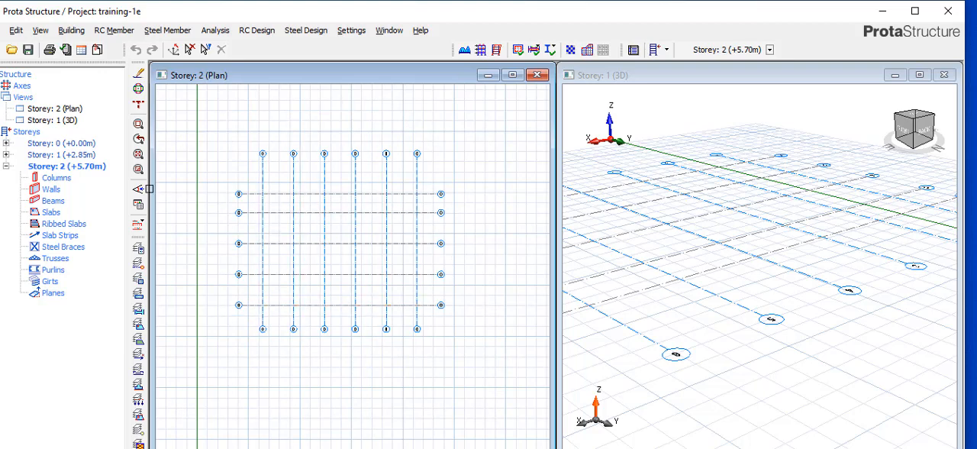
pyautogui.moveTo(85, 169)
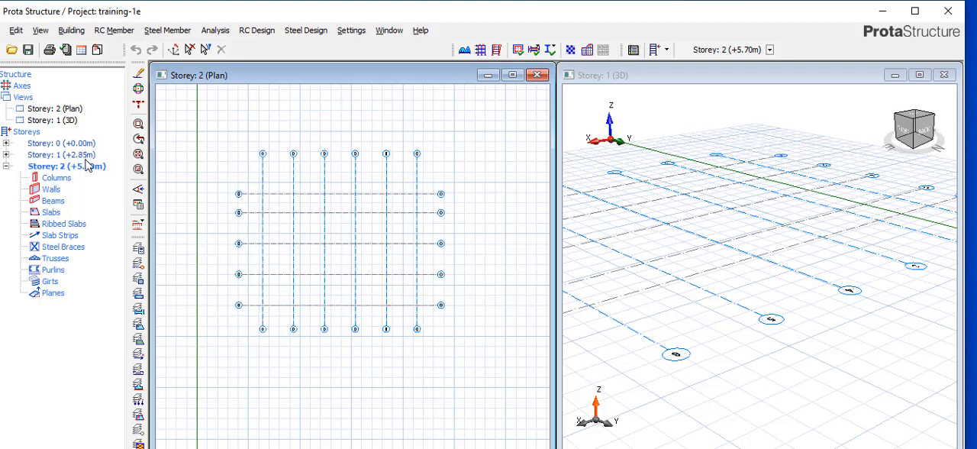
# Step: Edit storey 2's level to +3.00 m and make Storey 1 active
pyautogui.click(70, 36)
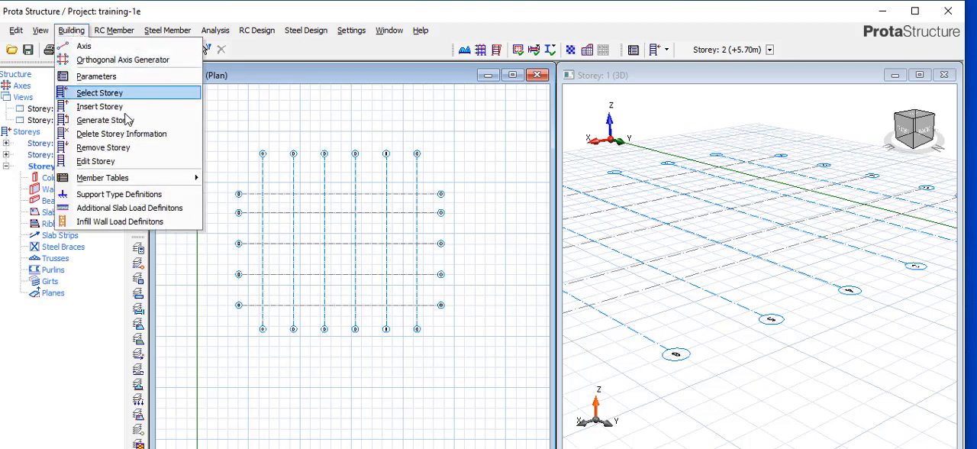
pyautogui.click(95, 162)
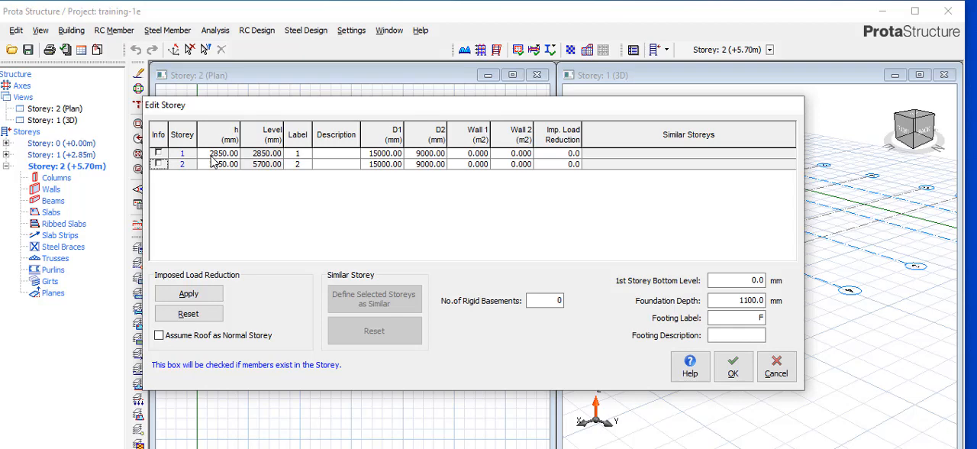
pyautogui.moveTo(213, 165)
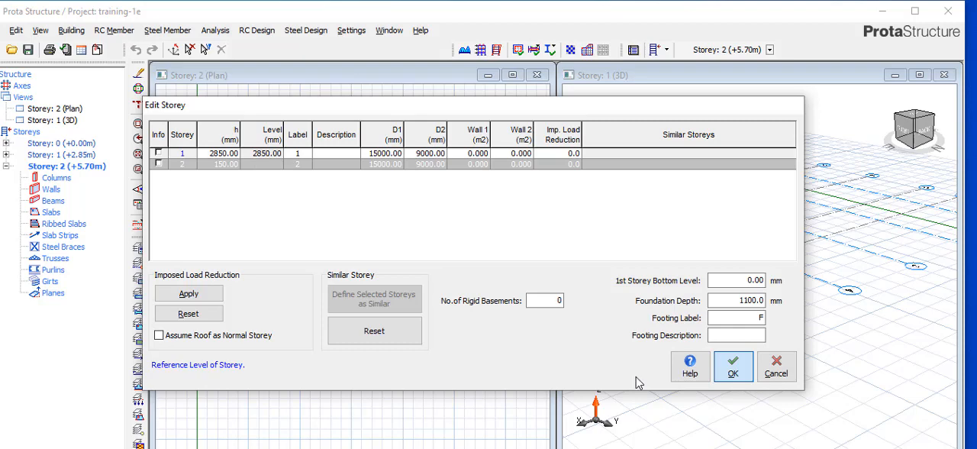
pyautogui.click(733, 367)
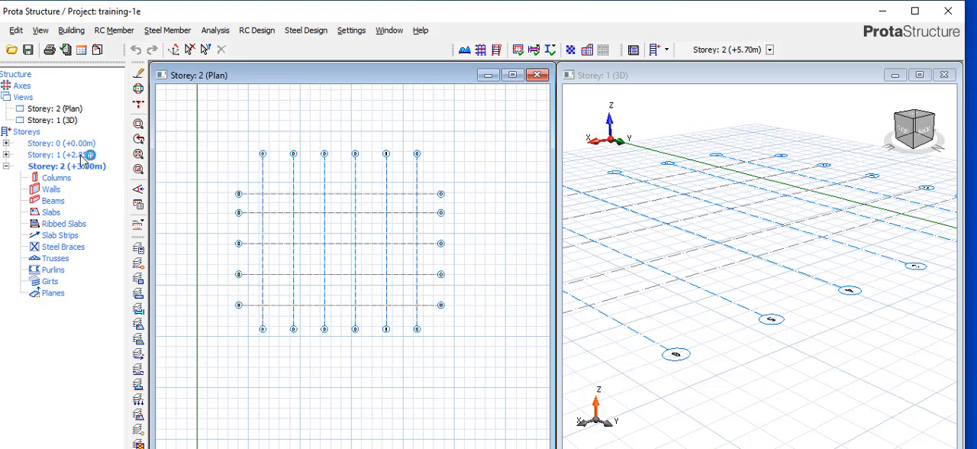
pyautogui.click(67, 154)
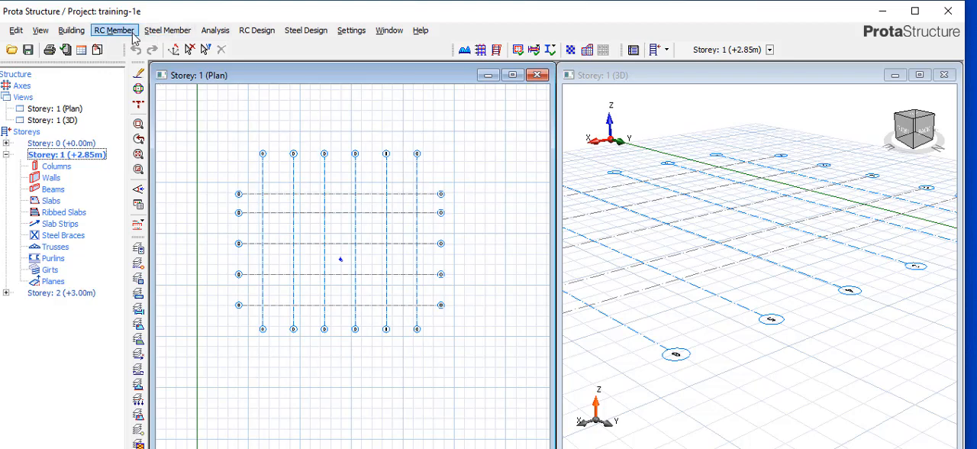
# Step: Place 230 × 230 mm columns at every storey 1 grid intersection (1C1 to 1C30)
pyautogui.click(113, 31)
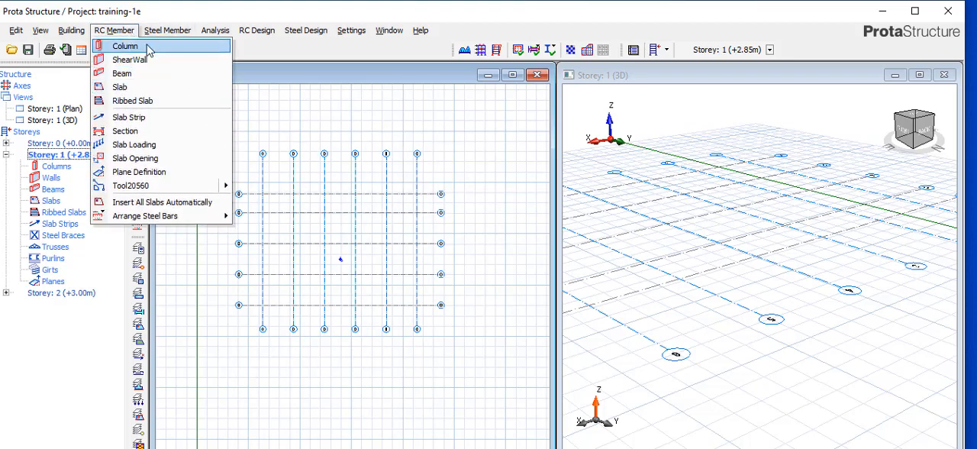
pyautogui.click(129, 47)
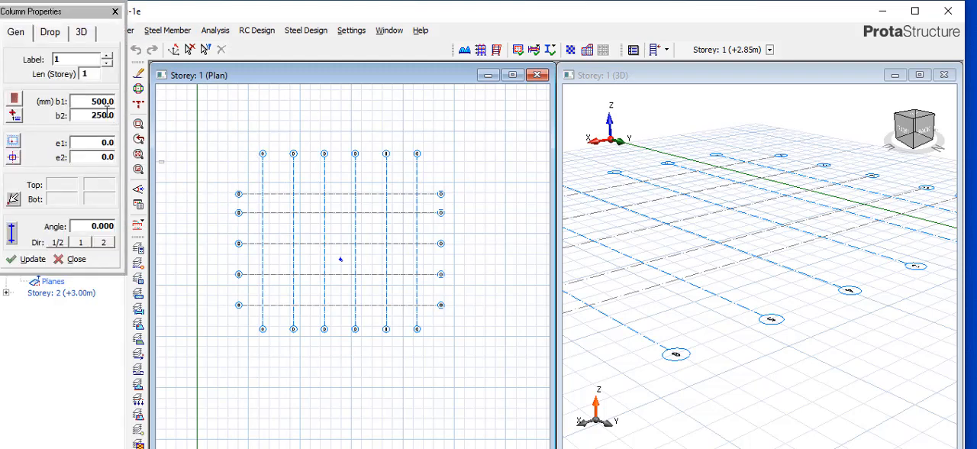
pyautogui.write('23')
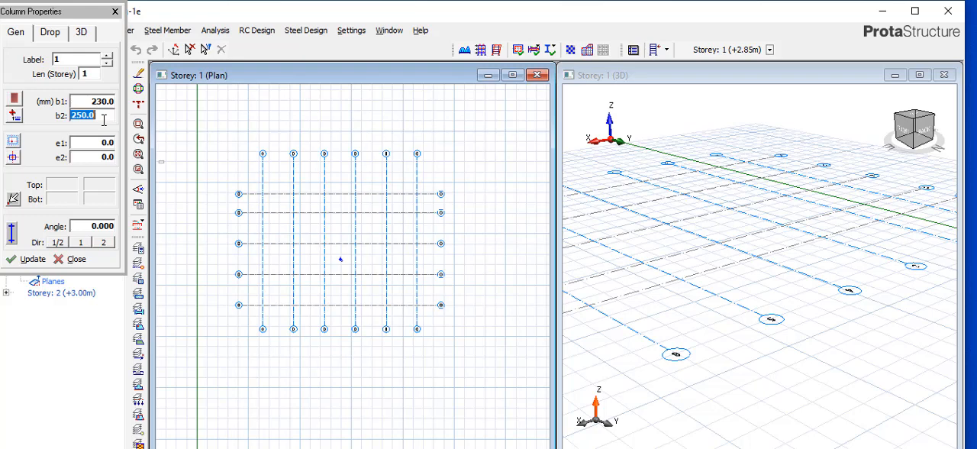
pyautogui.write('23')
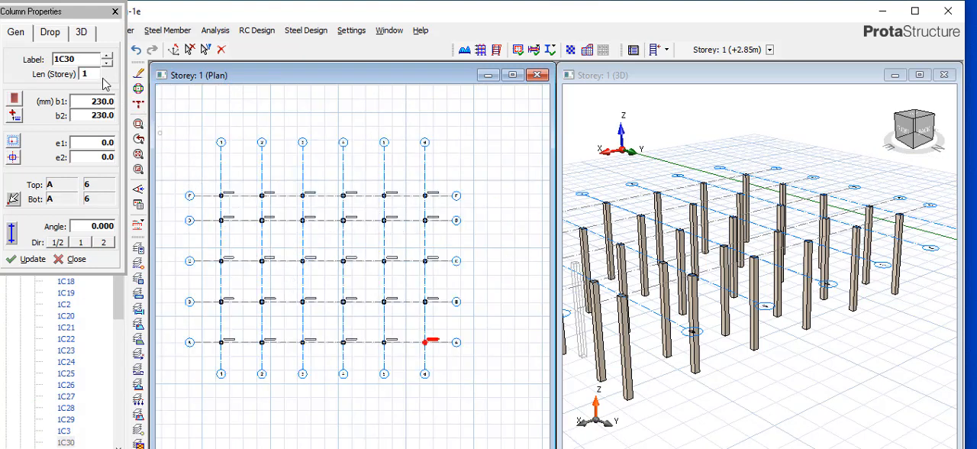
pyautogui.click(74, 258)
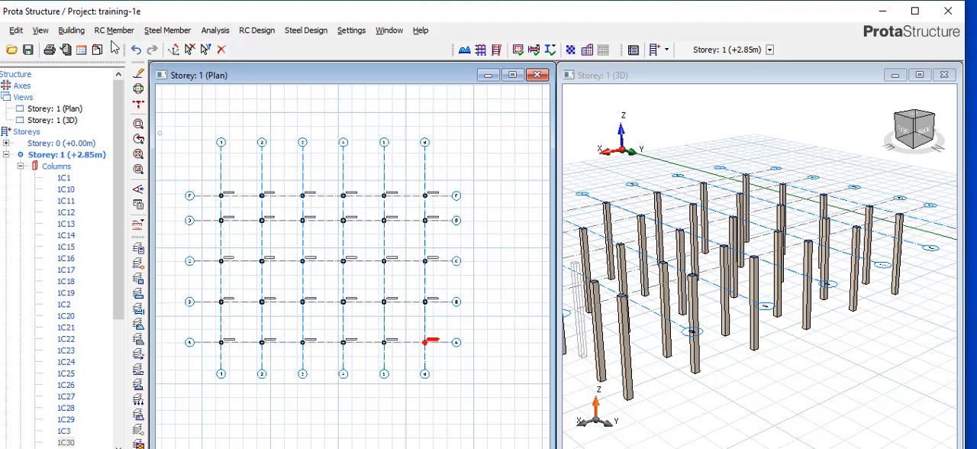
# Step: Insert 230 × 450 mm gallery beams between columns along the top two grid lines
pyautogui.click(70, 37)
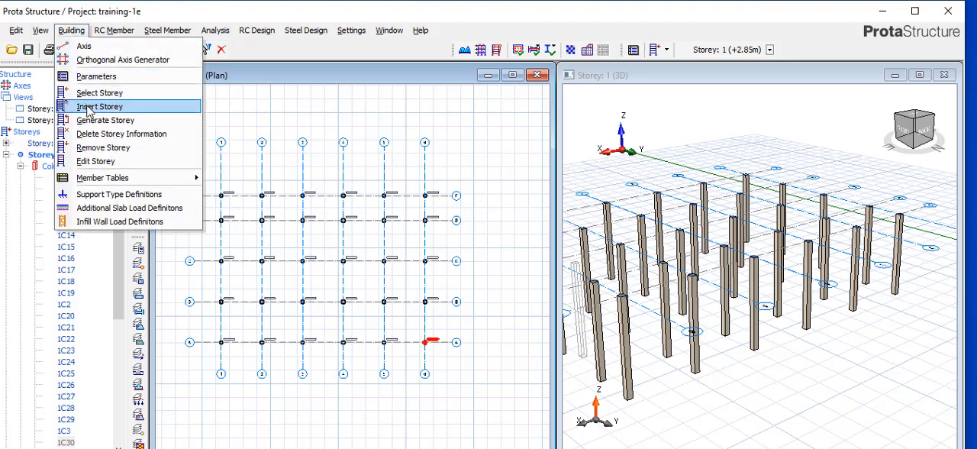
pyautogui.click(113, 31)
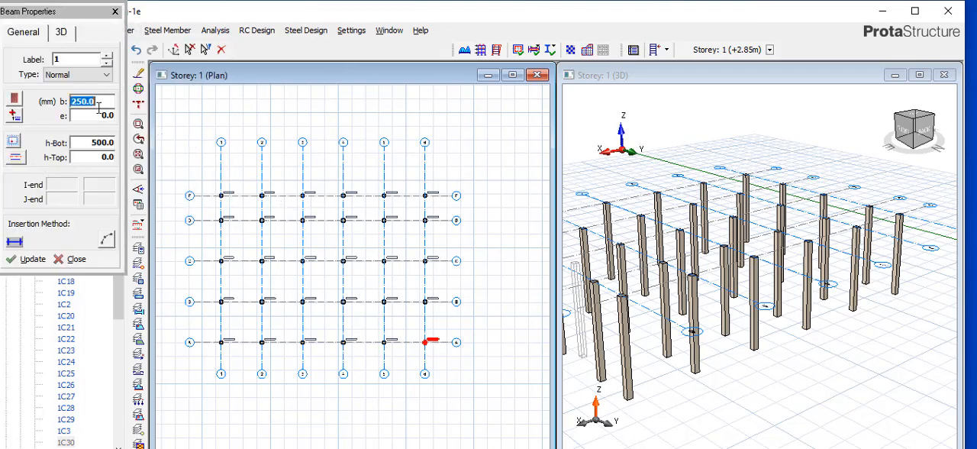
pyautogui.write('230')
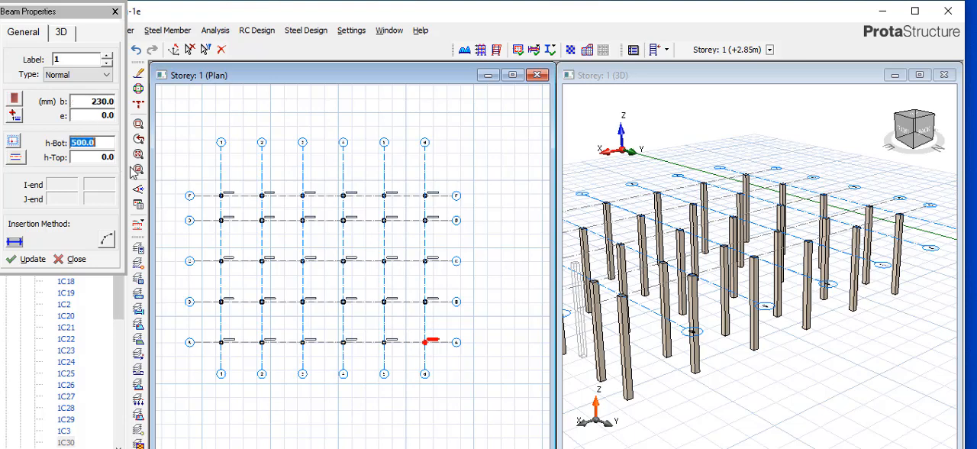
pyautogui.write('23')
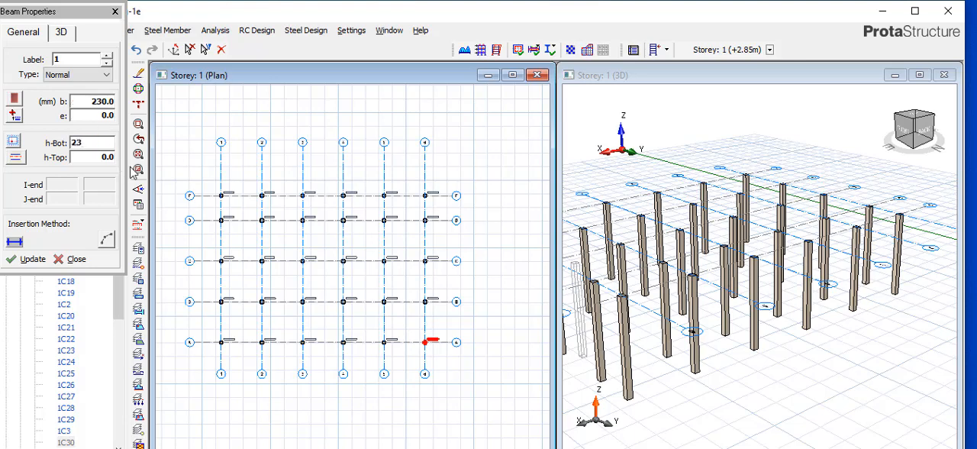
pyautogui.write('450.0')
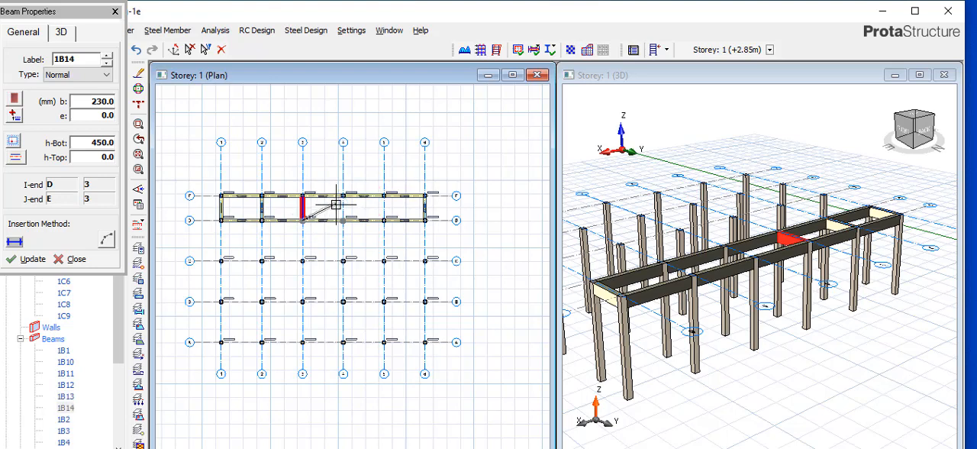
pyautogui.moveTo(345, 225)
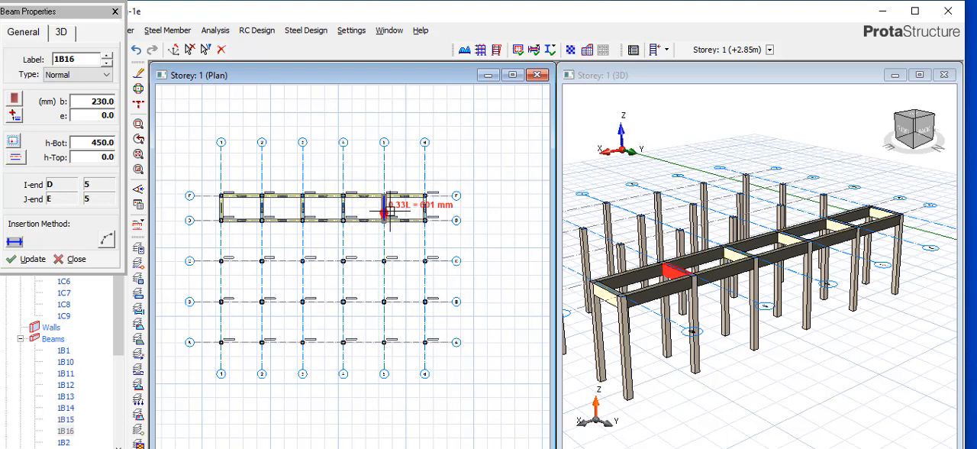
# Step: Finish beam placement and start placing 150 mm thick slabs
pyautogui.click(76, 258)
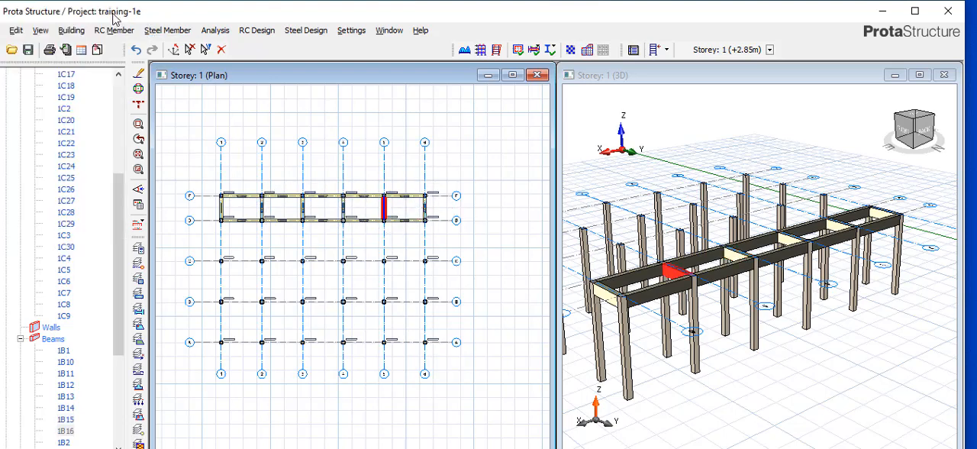
pyautogui.click(113, 31)
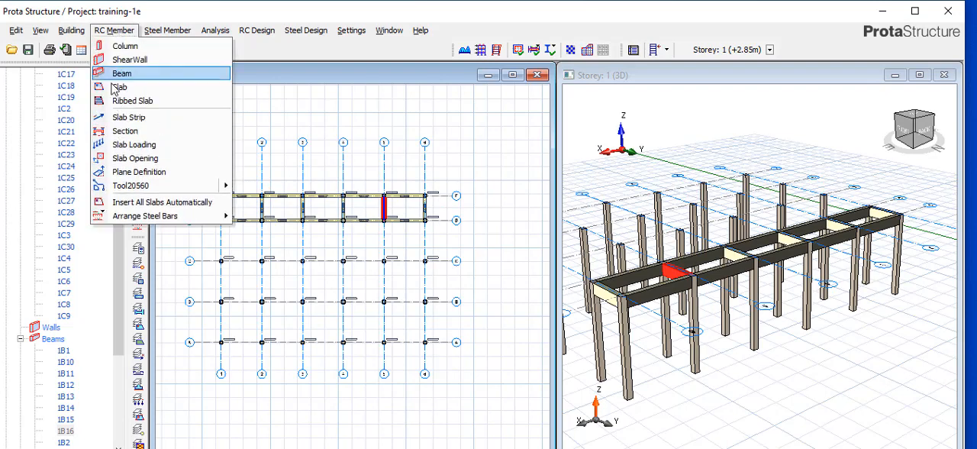
pyautogui.click(119, 85)
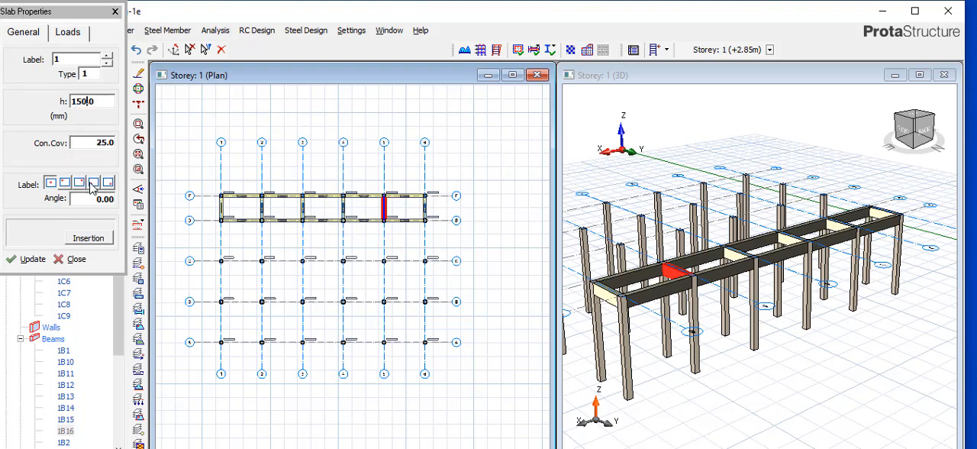
# Step: Set slab load type Room with the 4.000 Balconies (Guest Houses/Clubs) load and fill the gallery bays
pyautogui.click(75, 32)
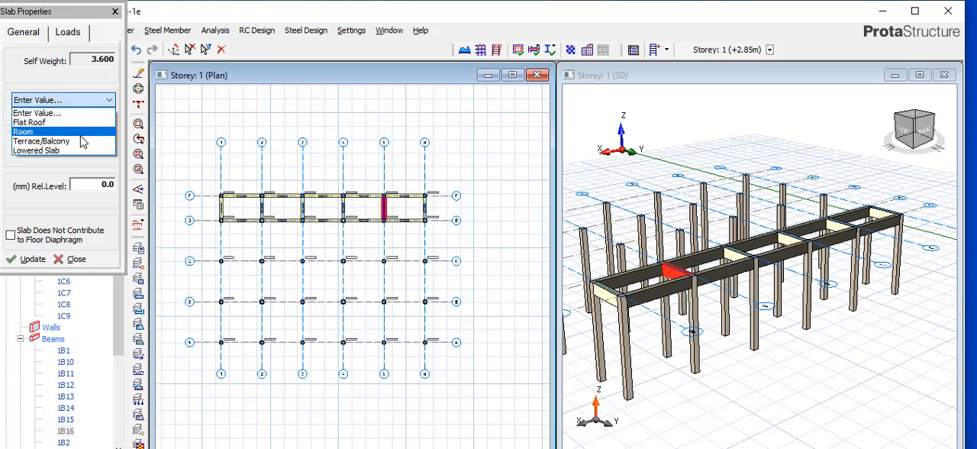
pyautogui.moveTo(82, 143)
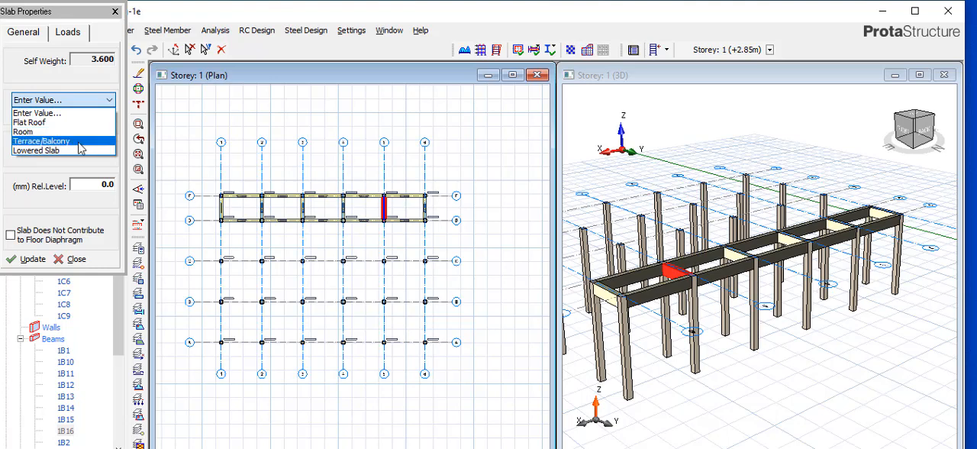
pyautogui.click(30, 131)
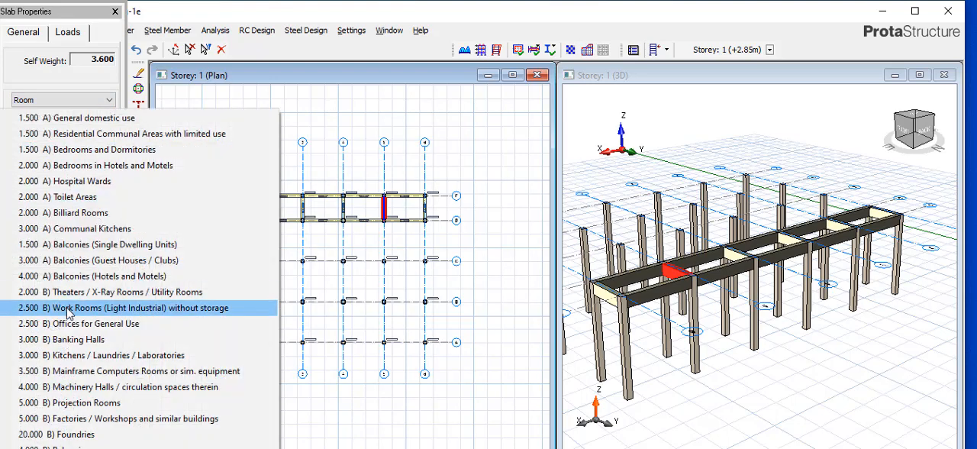
pyautogui.click(134, 308)
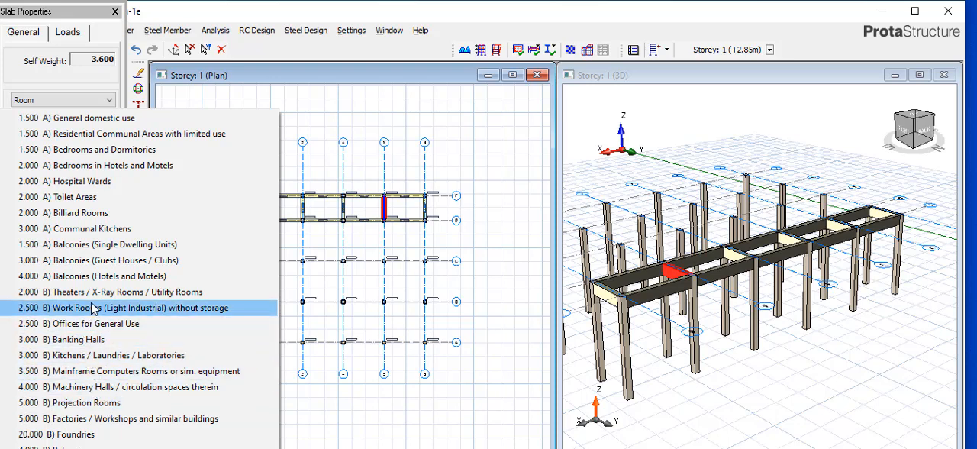
pyautogui.moveTo(92, 292)
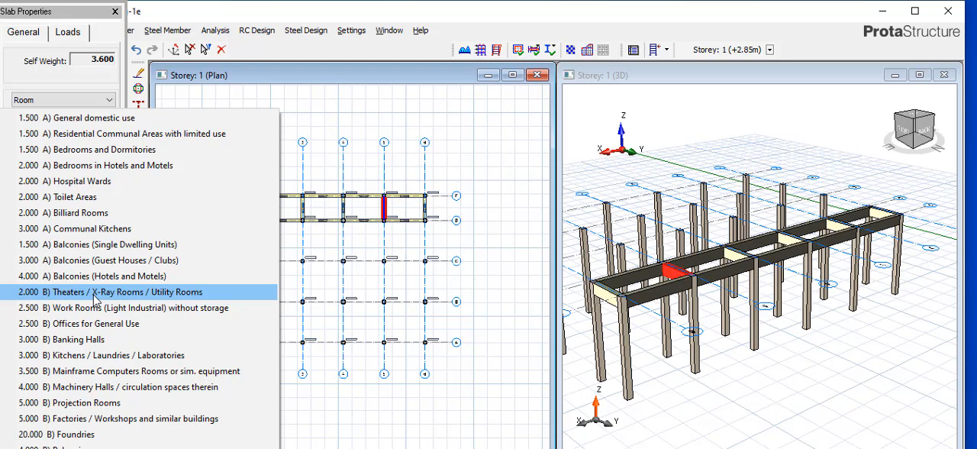
pyautogui.moveTo(95, 296)
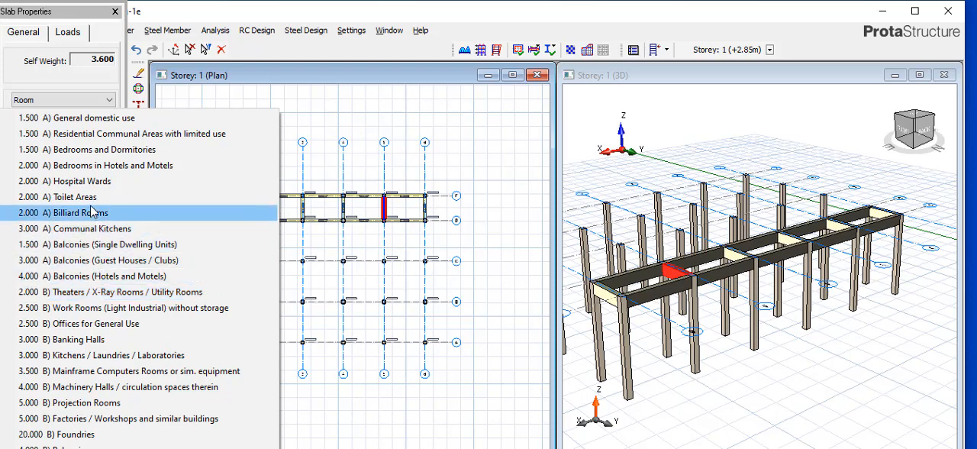
pyautogui.moveTo(90, 197)
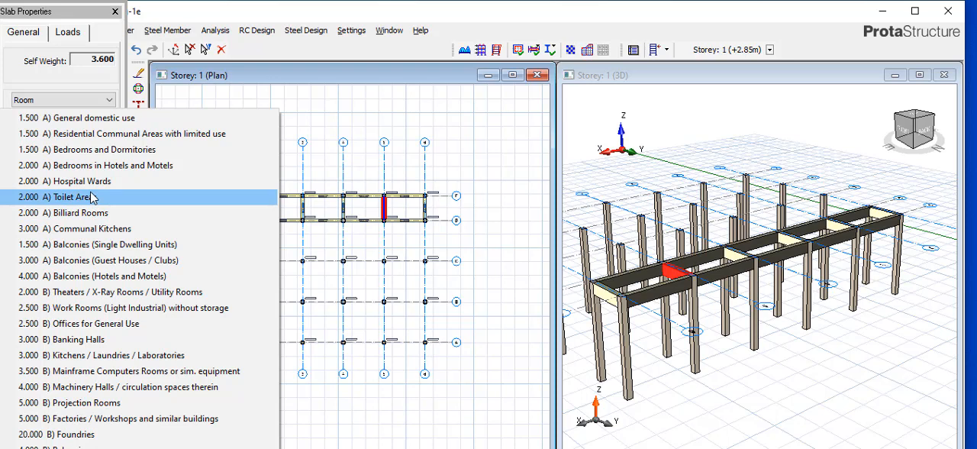
pyautogui.moveTo(104, 201)
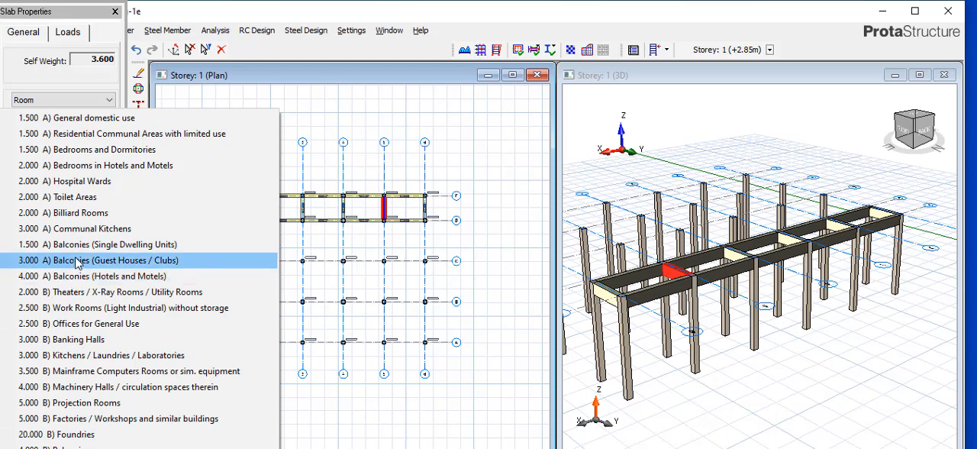
pyautogui.click(98, 260)
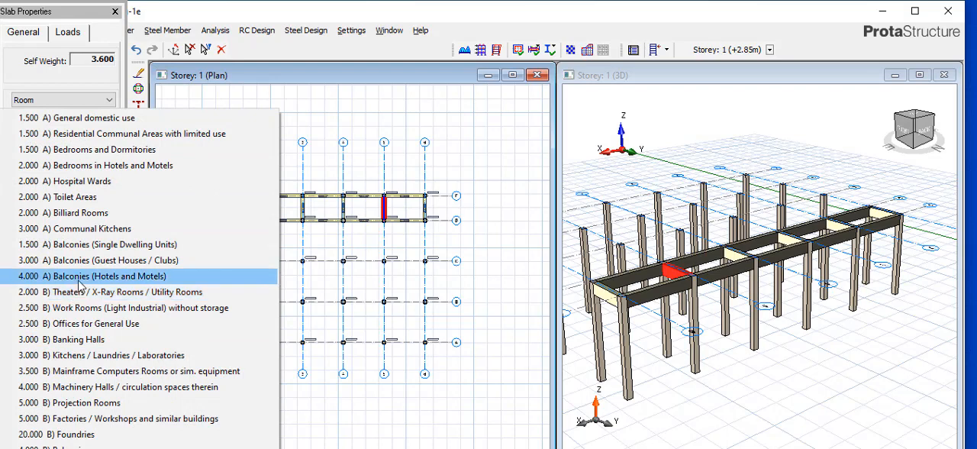
pyautogui.moveTo(79, 259)
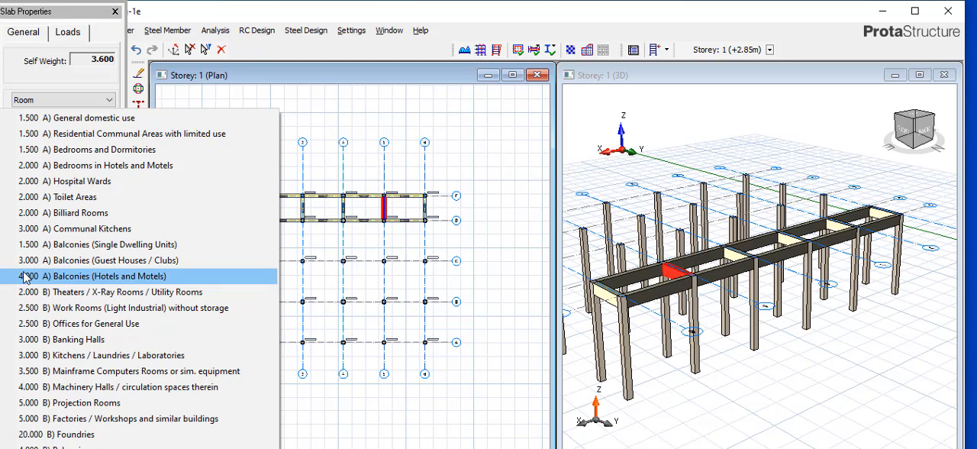
pyautogui.moveTo(21, 265)
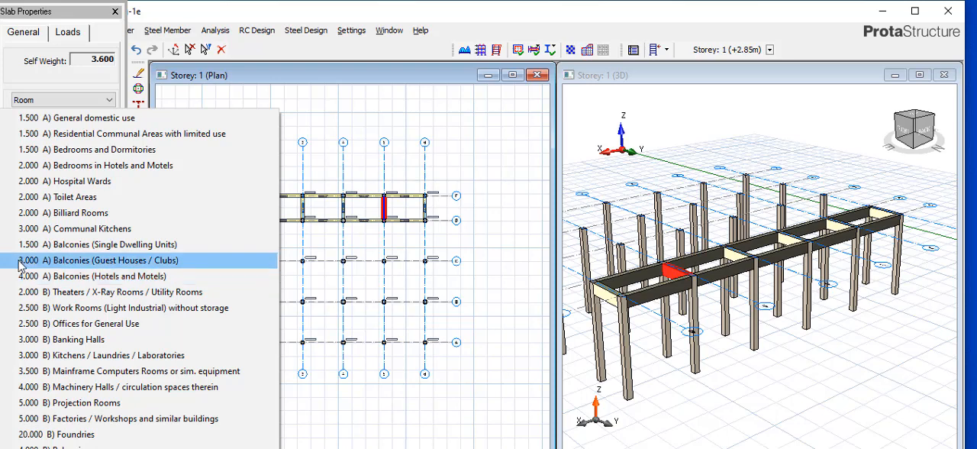
pyautogui.click(97, 259)
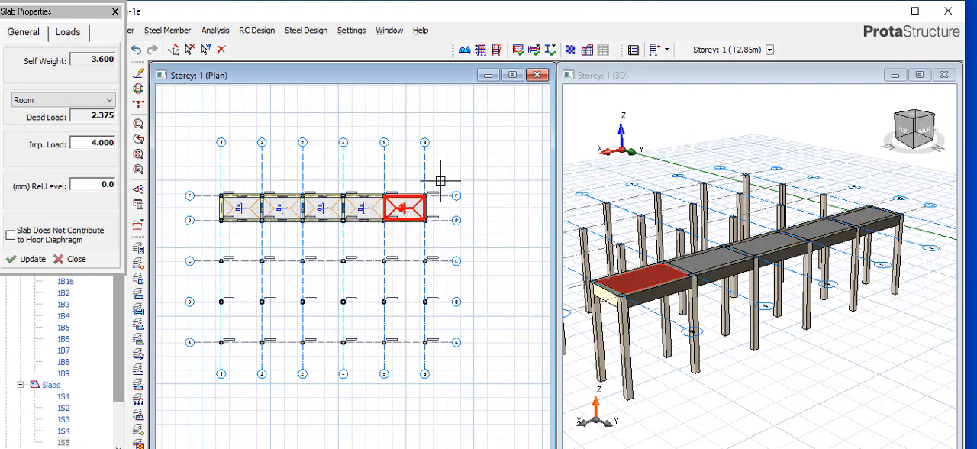
# Step: Close the slab panel and switch to Storey 2 (+3.00m)
pyautogui.click(70, 259)
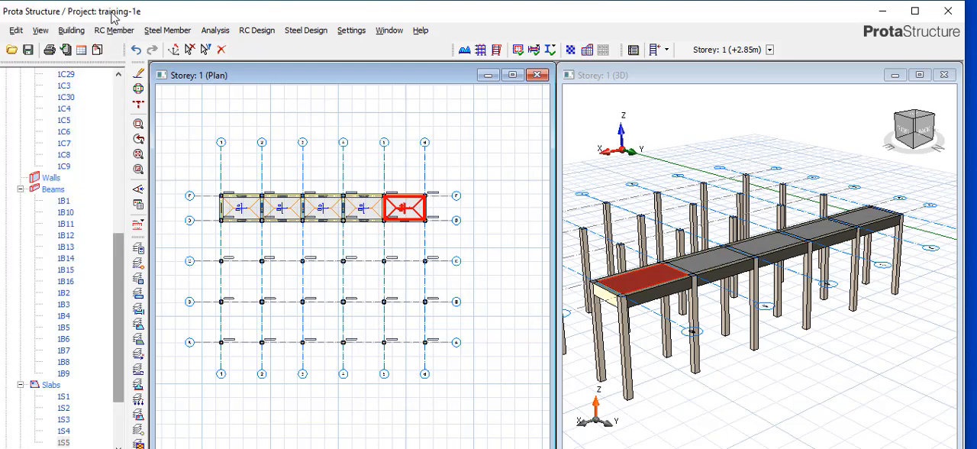
pyautogui.moveTo(66, 96)
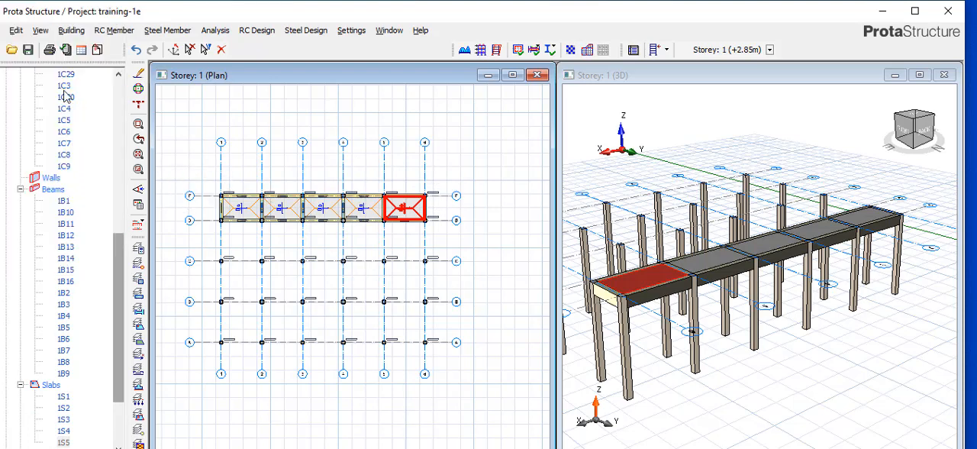
pyautogui.scroll(-3)
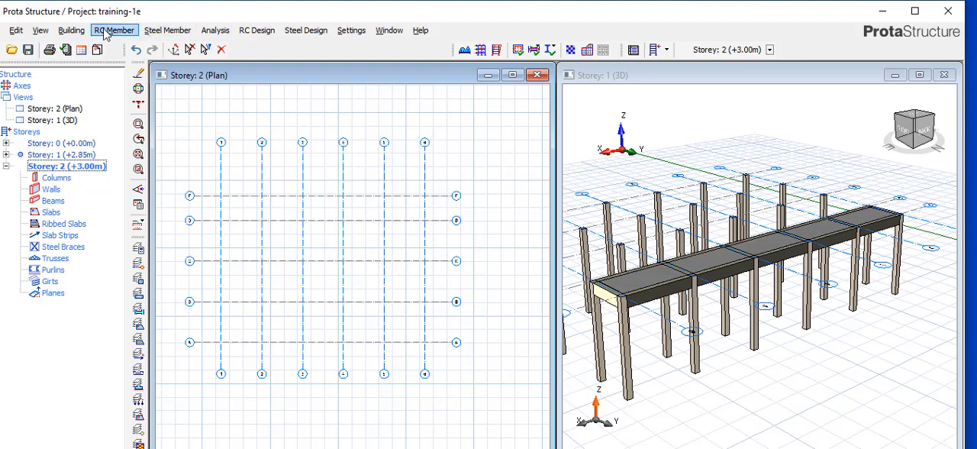
# Step: Window-select the storey 2 grid to place 230 × 230 mm columns at every intersection
pyautogui.click(114, 31)
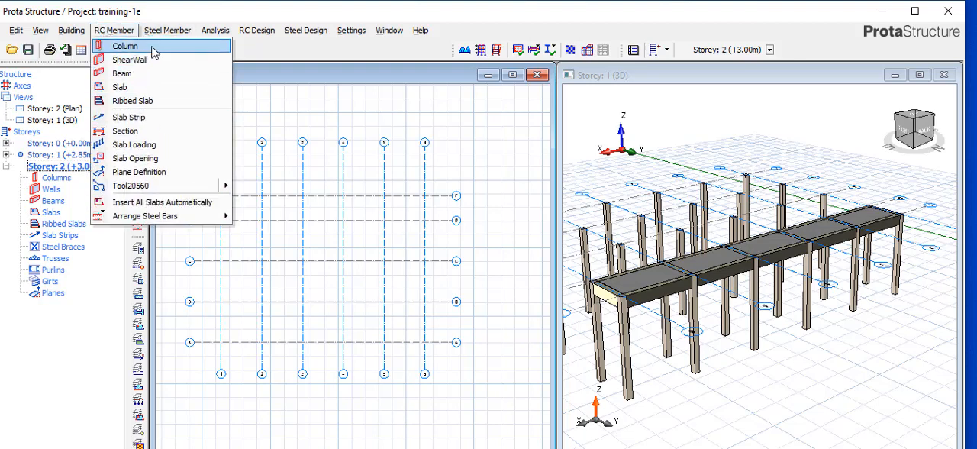
pyautogui.click(122, 48)
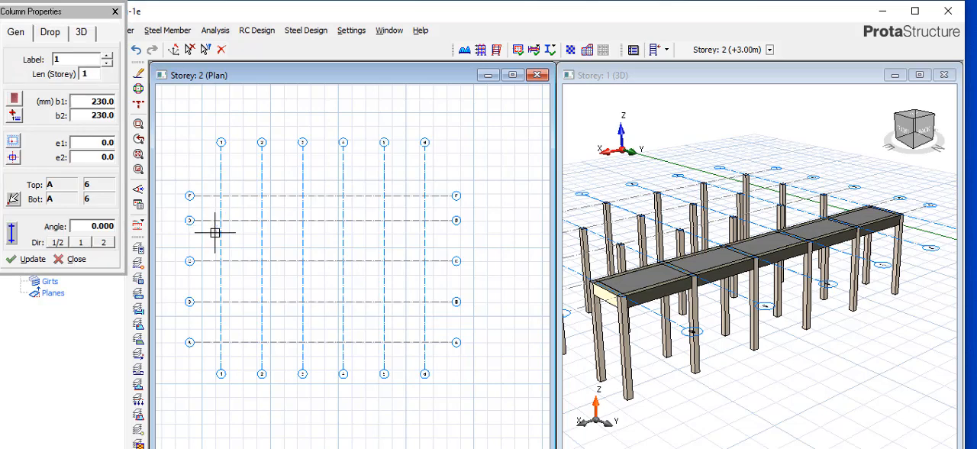
pyautogui.moveTo(217, 232); pyautogui.dragTo(430, 369)
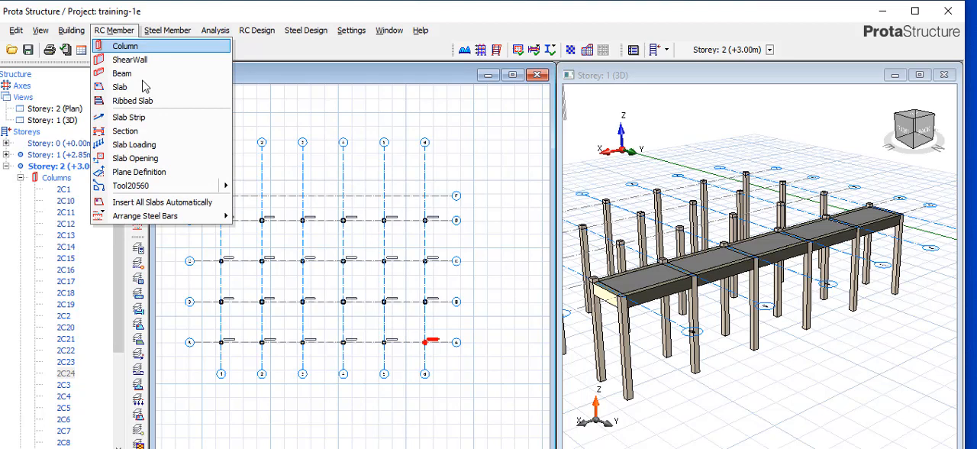
pyautogui.click(125, 46)
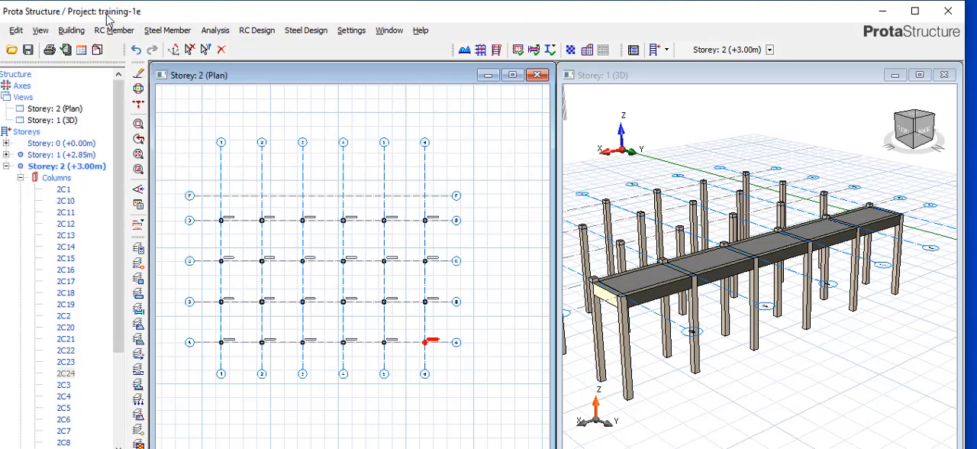
# Step: Window-select the grid to frame all storey 2 columns with 230 × 450 mm beams
pyautogui.click(112, 31)
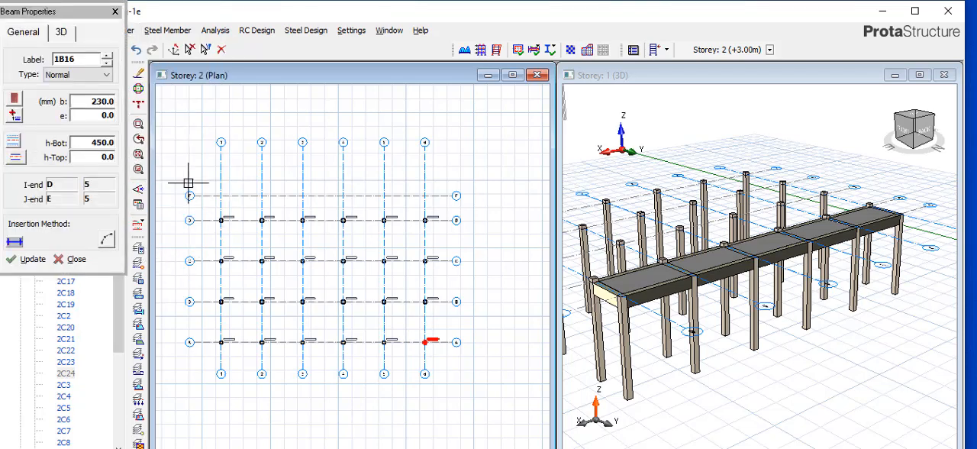
pyautogui.moveTo(208, 217)
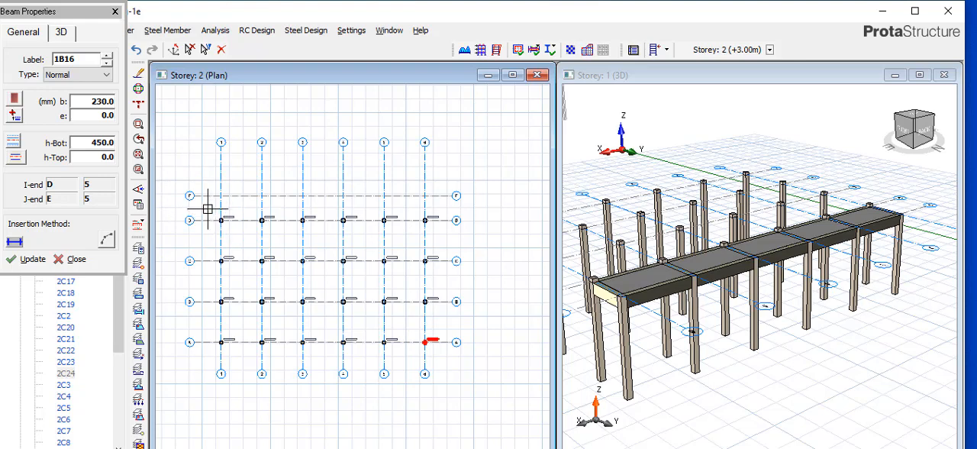
pyautogui.moveTo(206, 211); pyautogui.dragTo(450, 358)
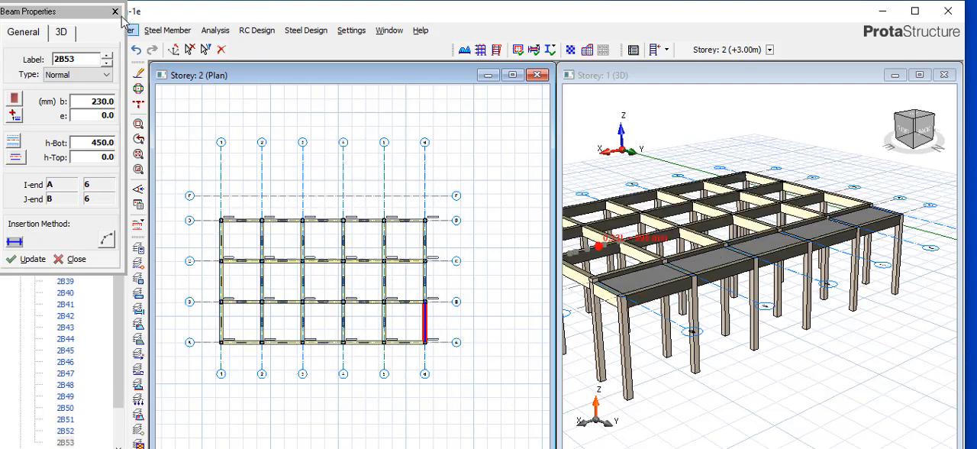
pyautogui.click(69, 258)
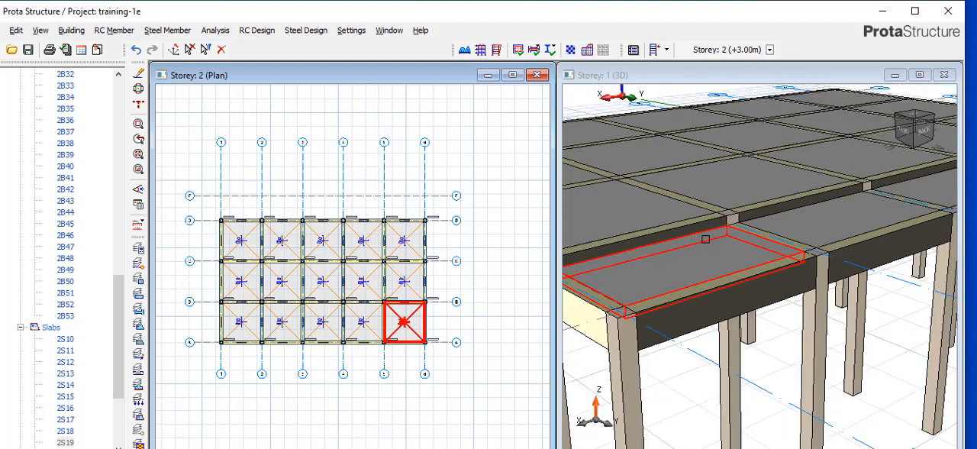
pyautogui.moveTo(706, 238)
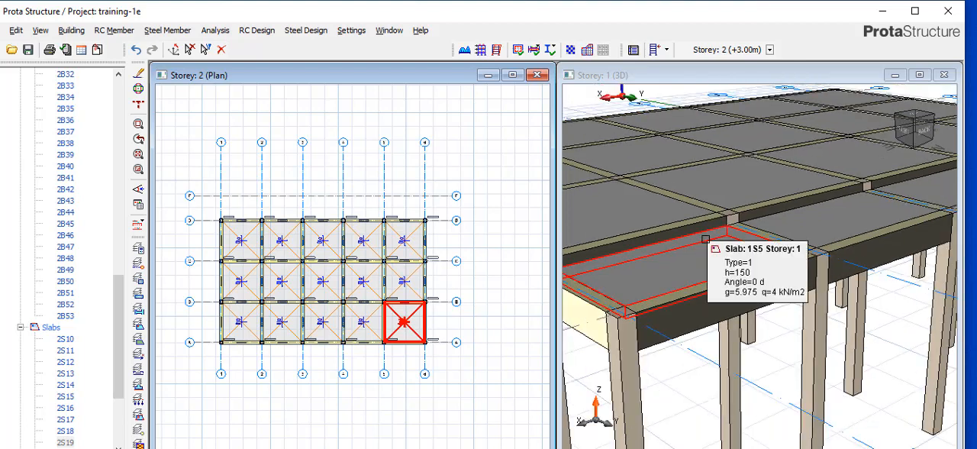